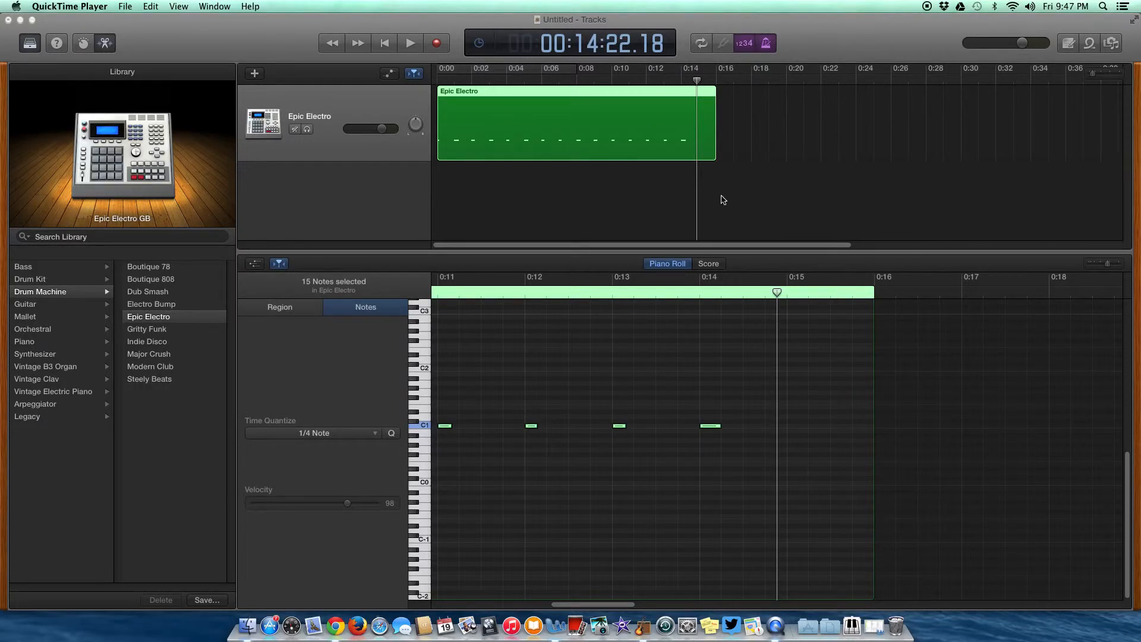
{"action": "mouse_move", "coordinate": [636, 204]}
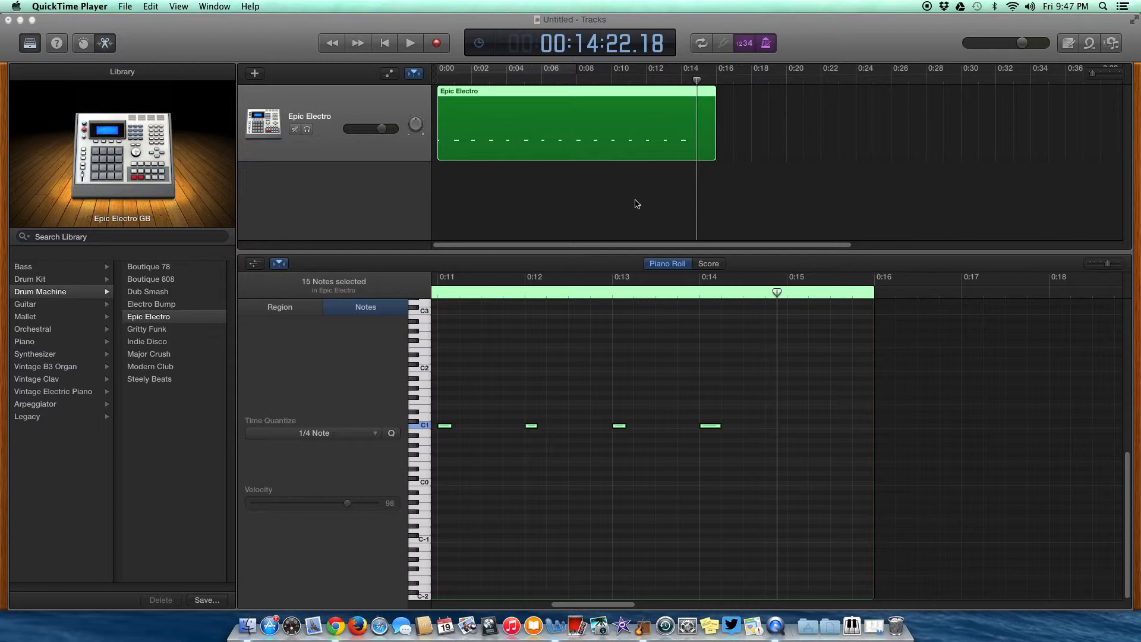
{"action": "mouse_move", "coordinate": [726, 98]}
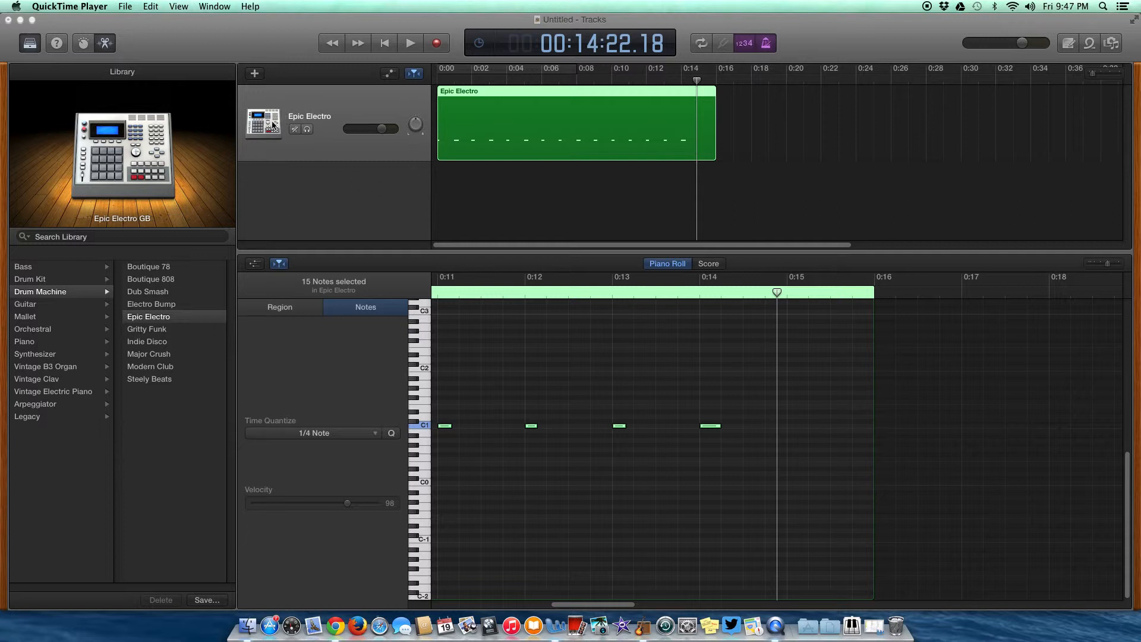
{"action": "mouse_move", "coordinate": [327, 122]}
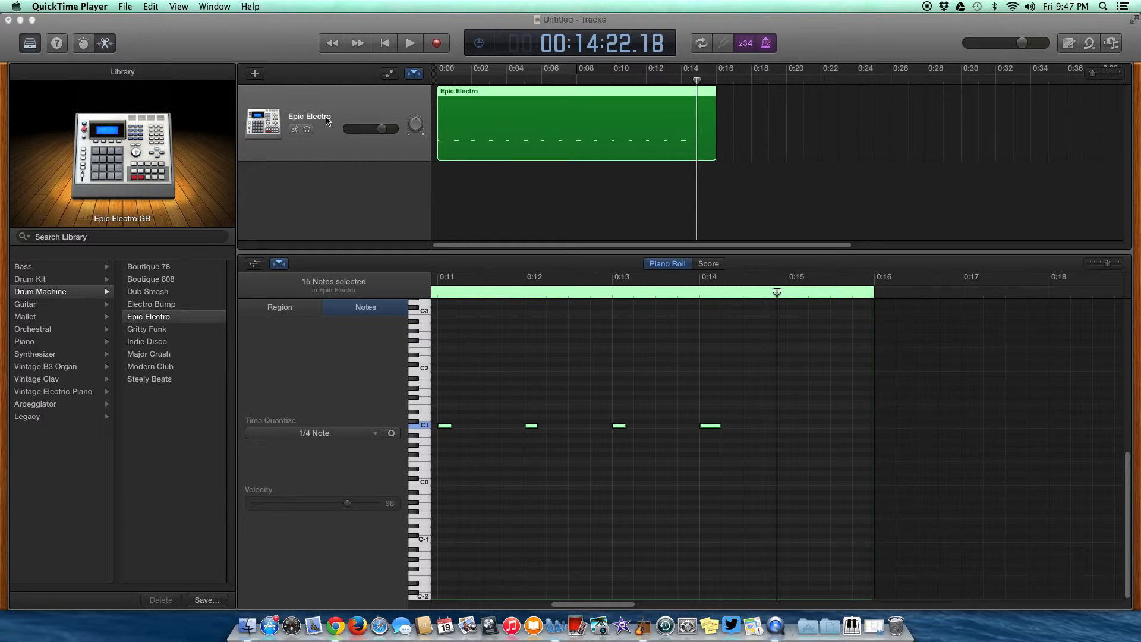
{"action": "mouse_move", "coordinate": [499, 153]}
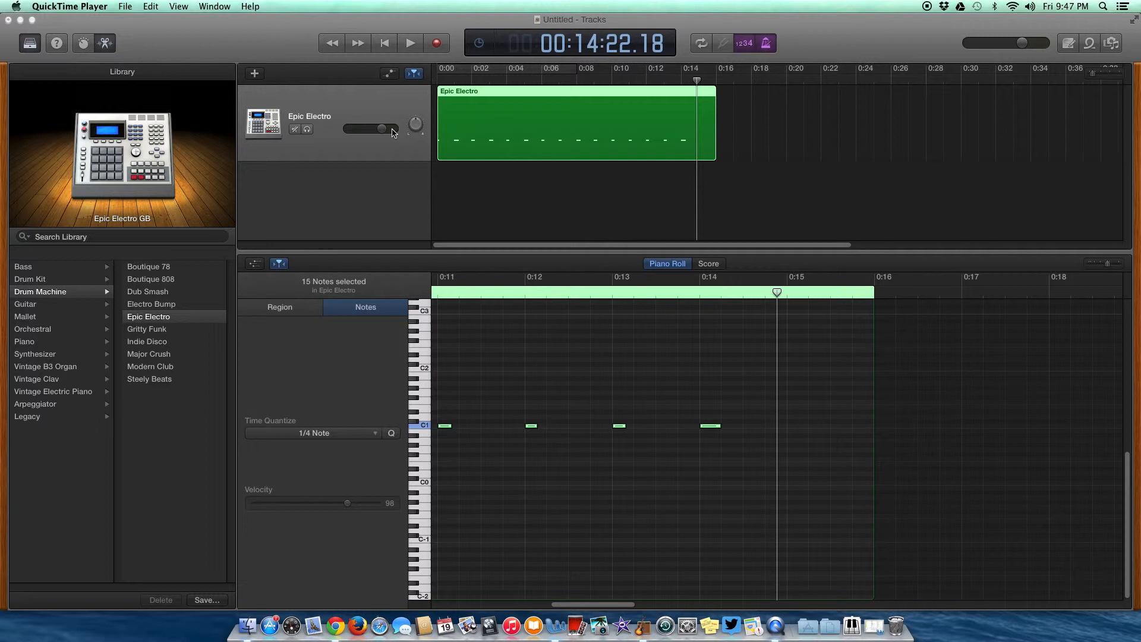
{"action": "mouse_move", "coordinate": [332, 194]}
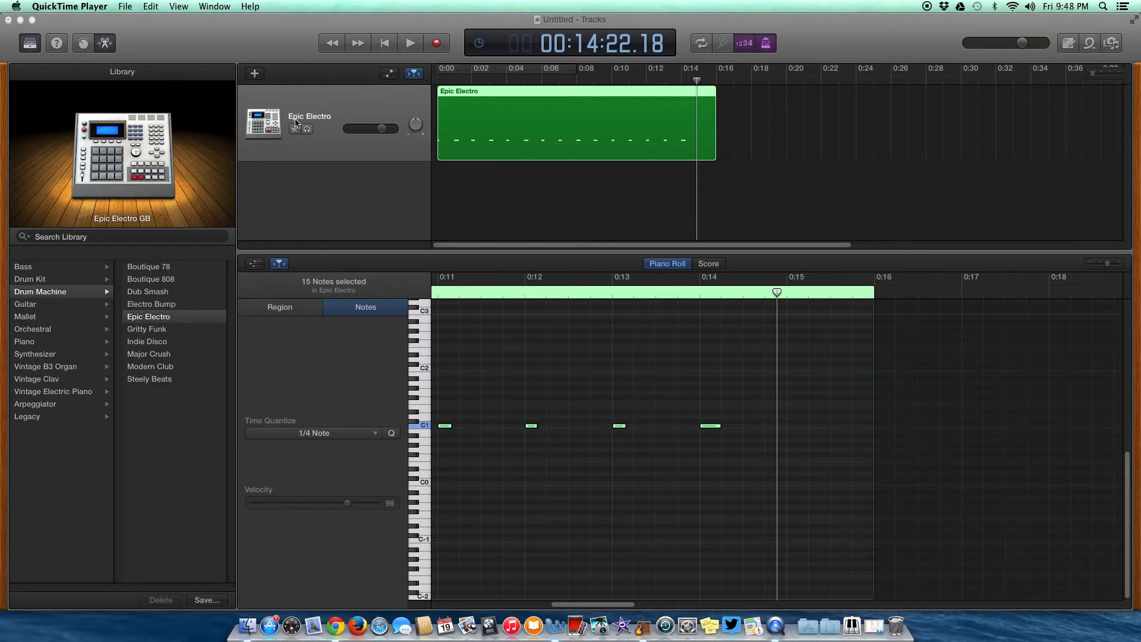
{"action": "mouse_move", "coordinate": [347, 210]}
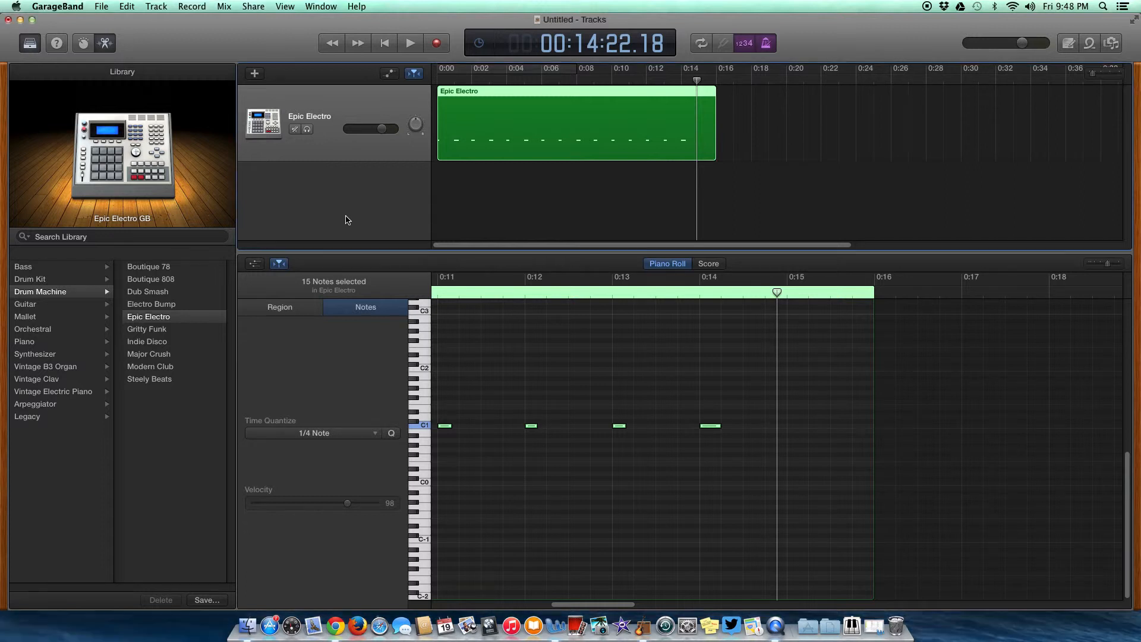
Add a Classic Electric Piano software instrument track and open the Track menu.
{"action": "left_click", "coordinate": [53, 392]}
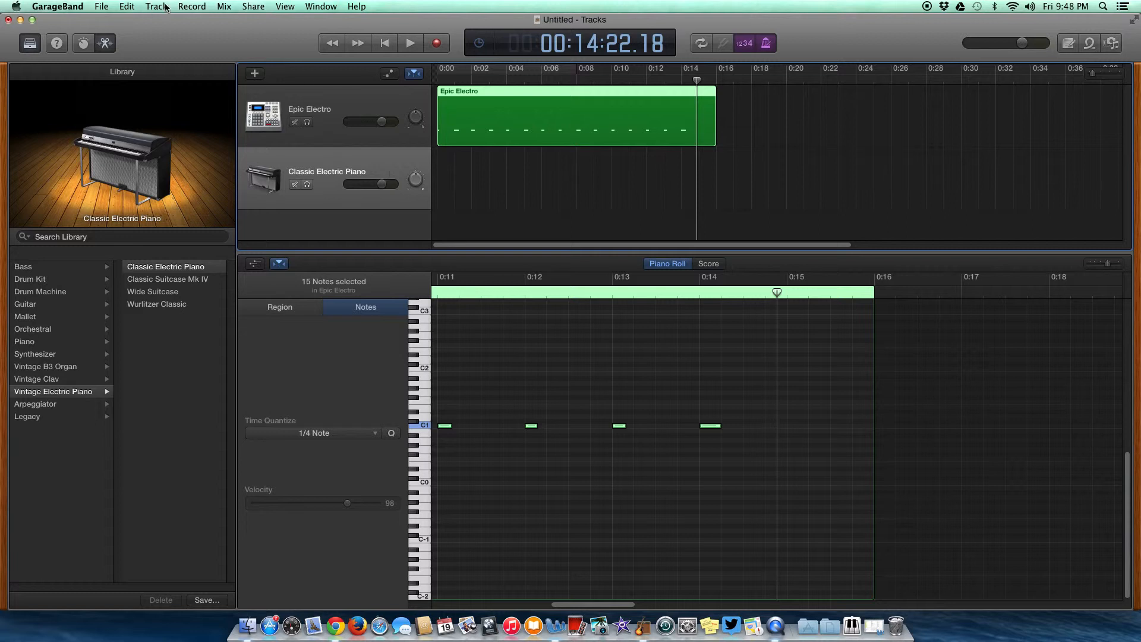
{"action": "left_click", "coordinate": [156, 6]}
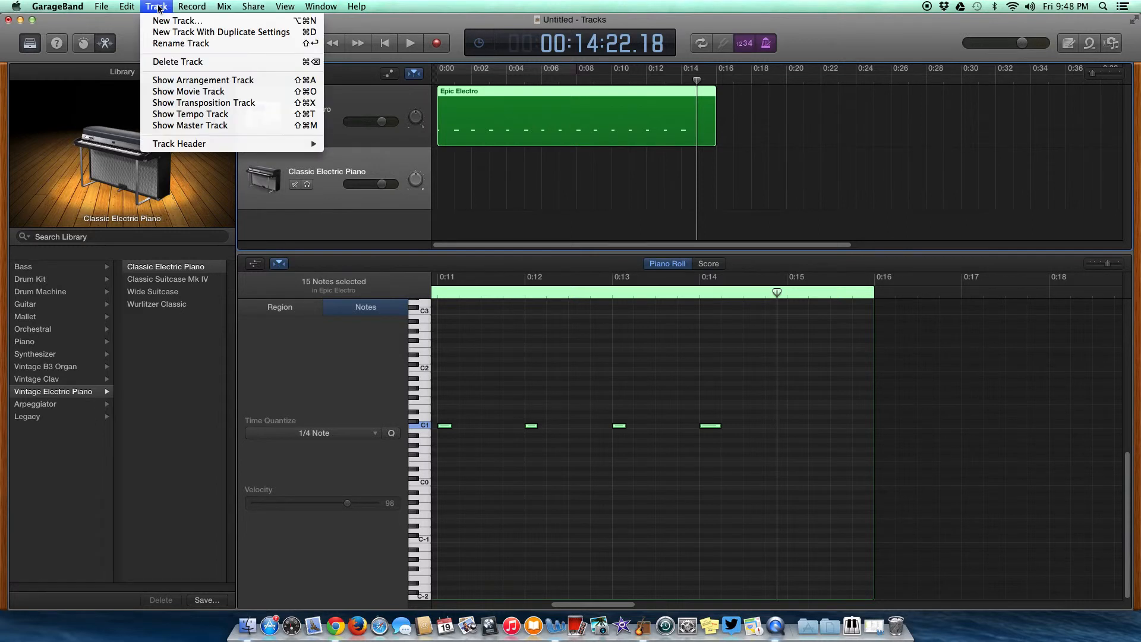
{"action": "mouse_move", "coordinate": [178, 20]}
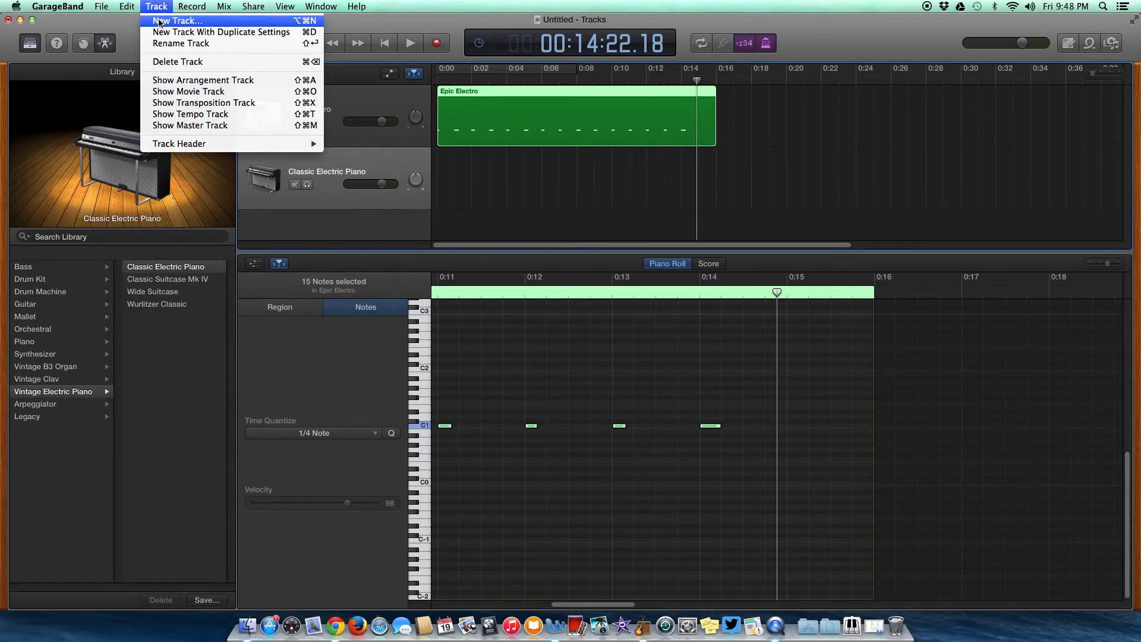
{"action": "mouse_move", "coordinate": [155, 22]}
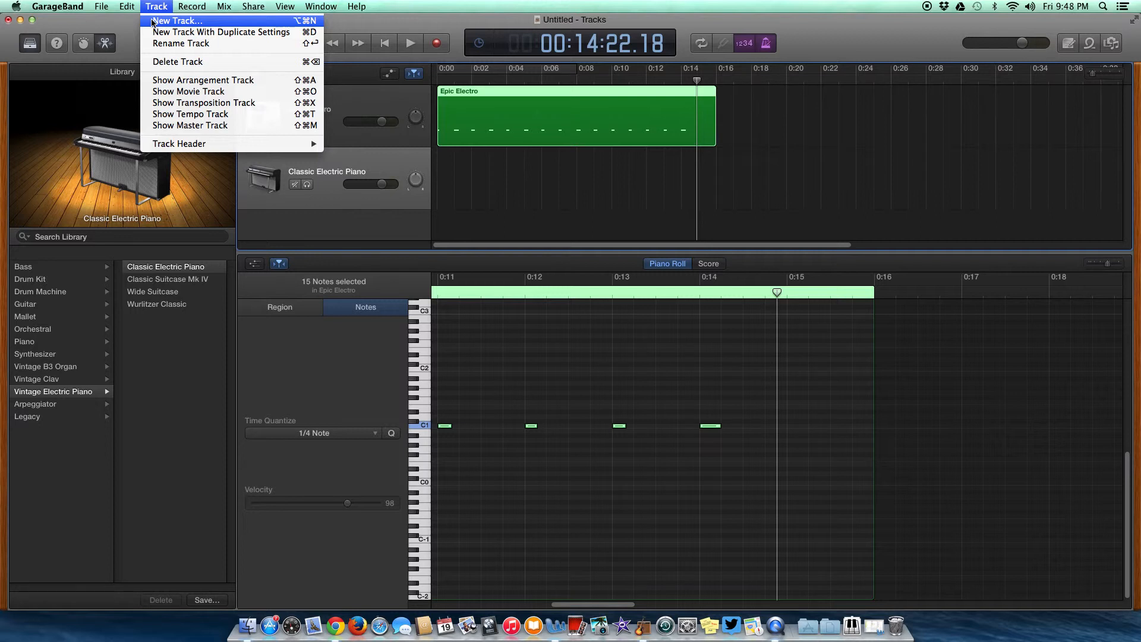
Start a new track from the Track menu, then cancel without adding one.
{"action": "left_click", "coordinate": [155, 6]}
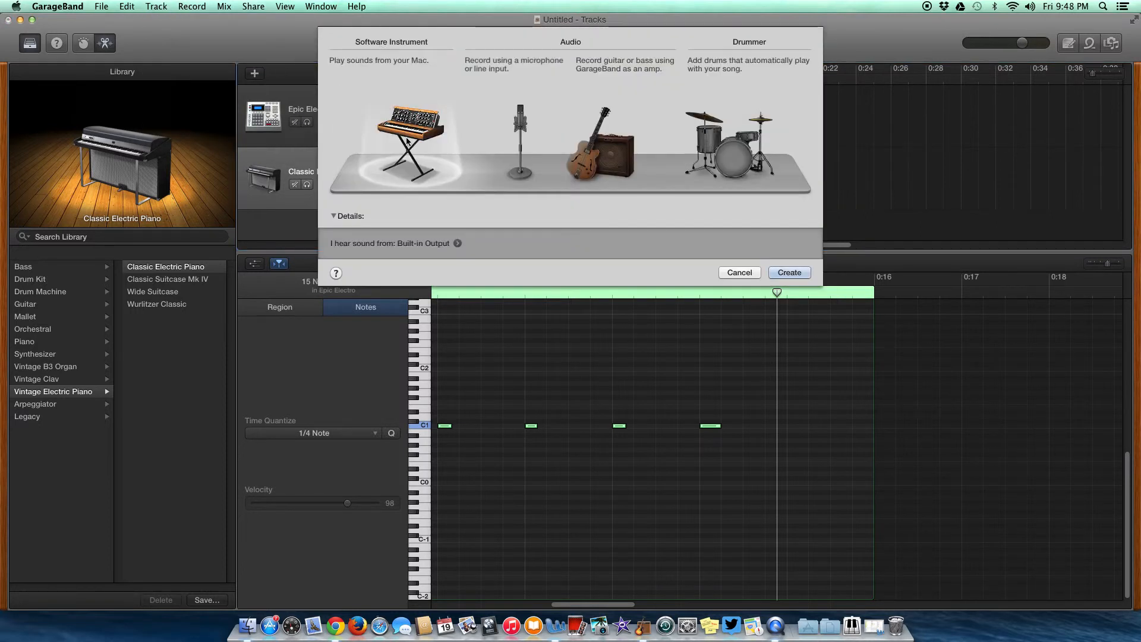
{"action": "mouse_move", "coordinate": [395, 72]}
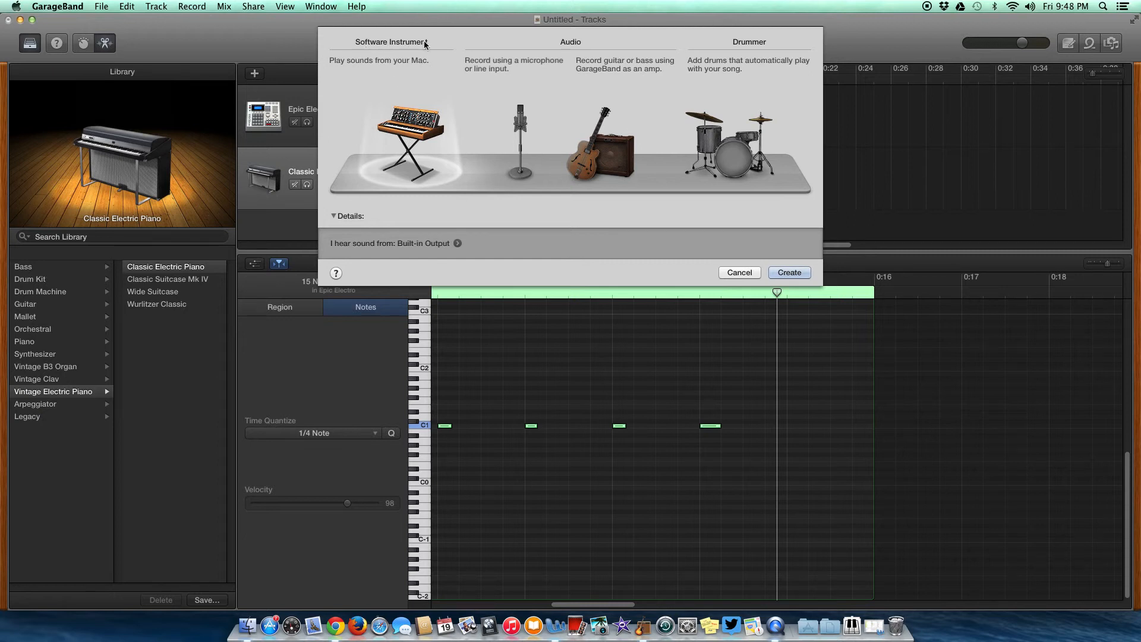
{"action": "mouse_move", "coordinate": [410, 143]}
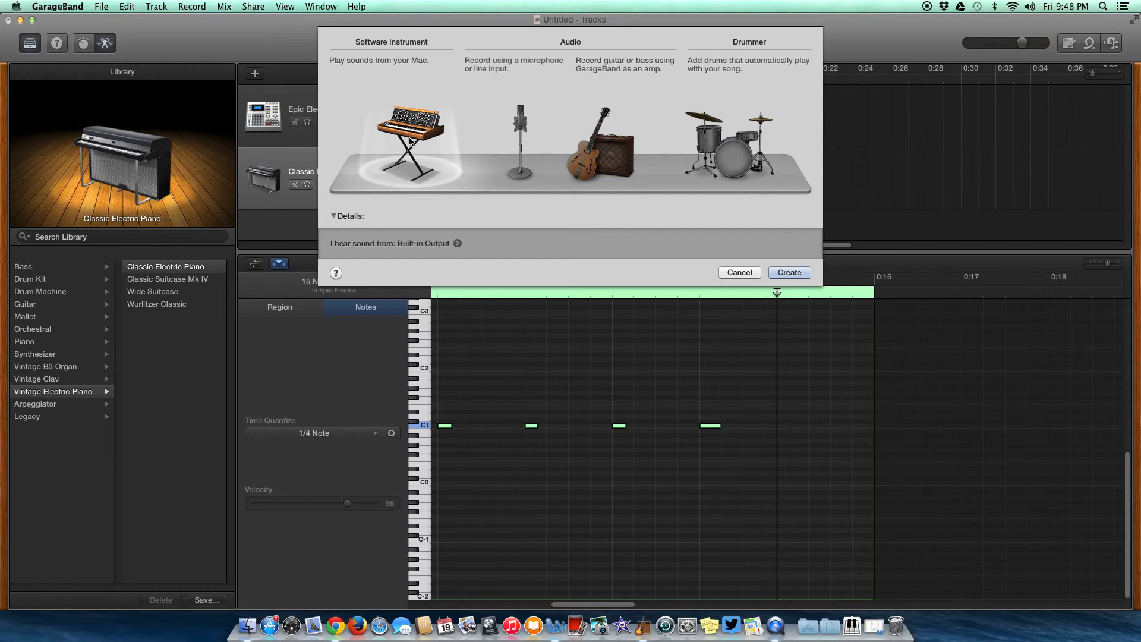
{"action": "mouse_move", "coordinate": [417, 149]}
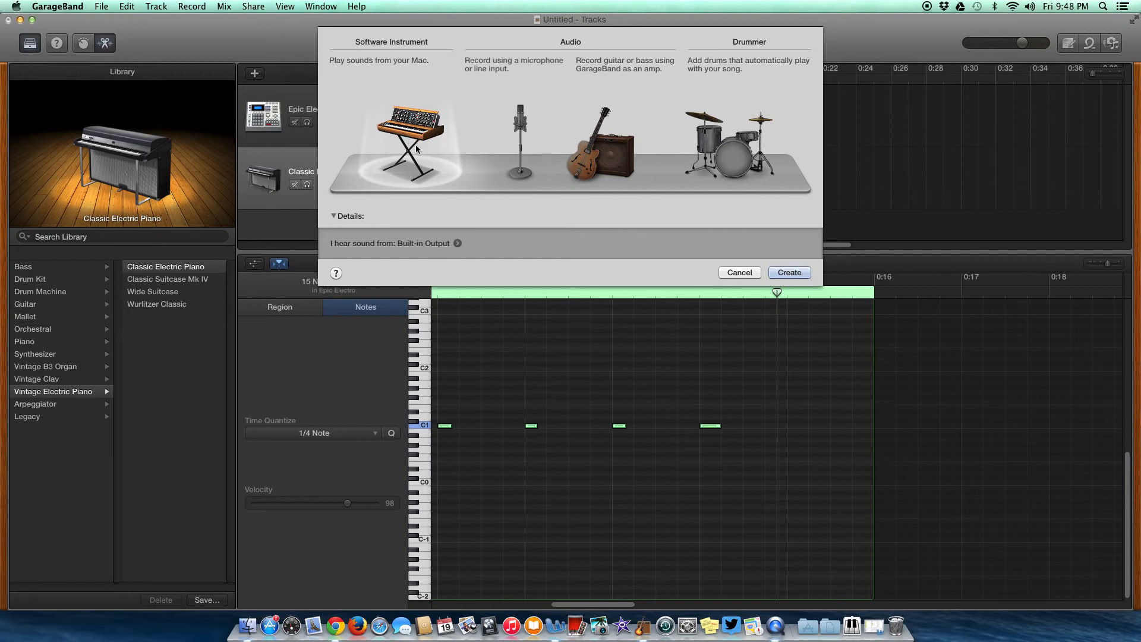
{"action": "mouse_move", "coordinate": [789, 272]}
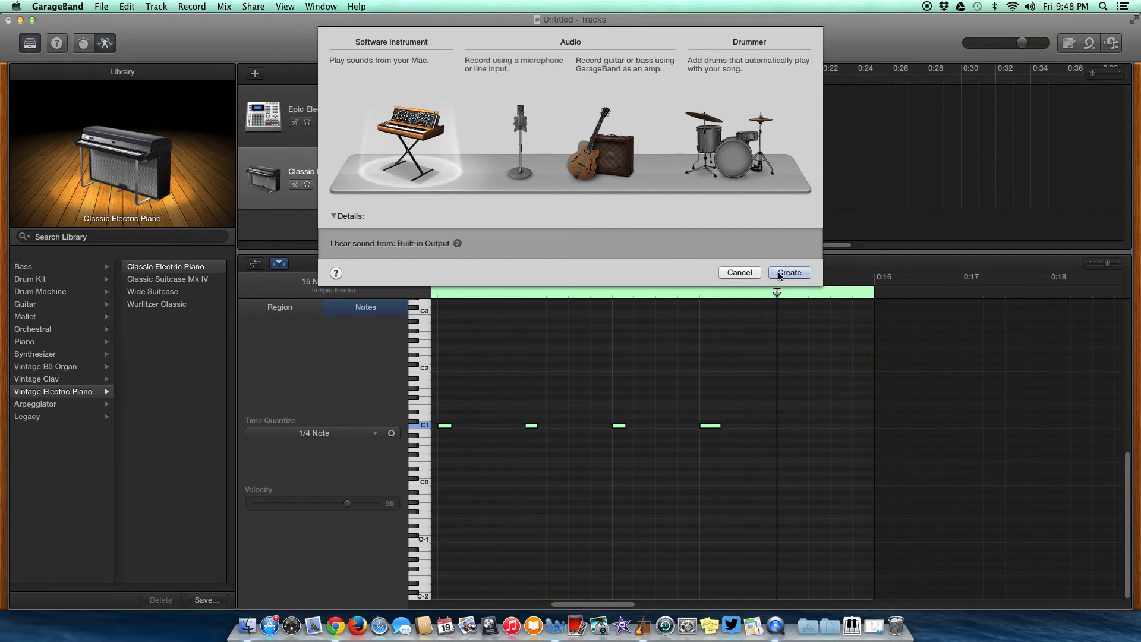
{"action": "mouse_move", "coordinate": [388, 78]}
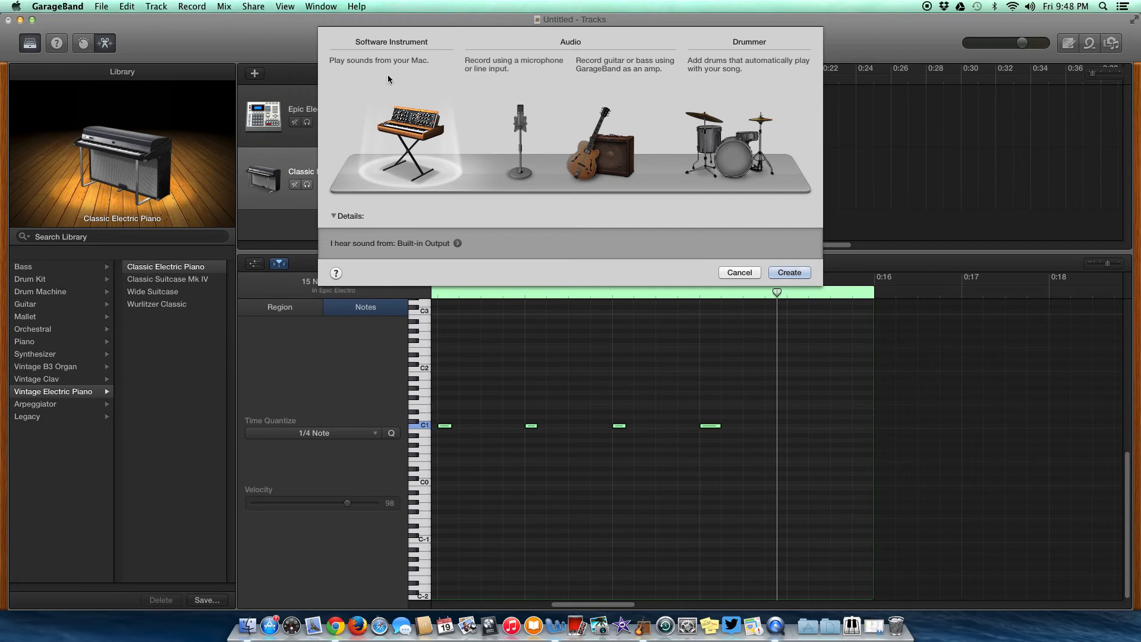
{"action": "mouse_move", "coordinate": [757, 285]}
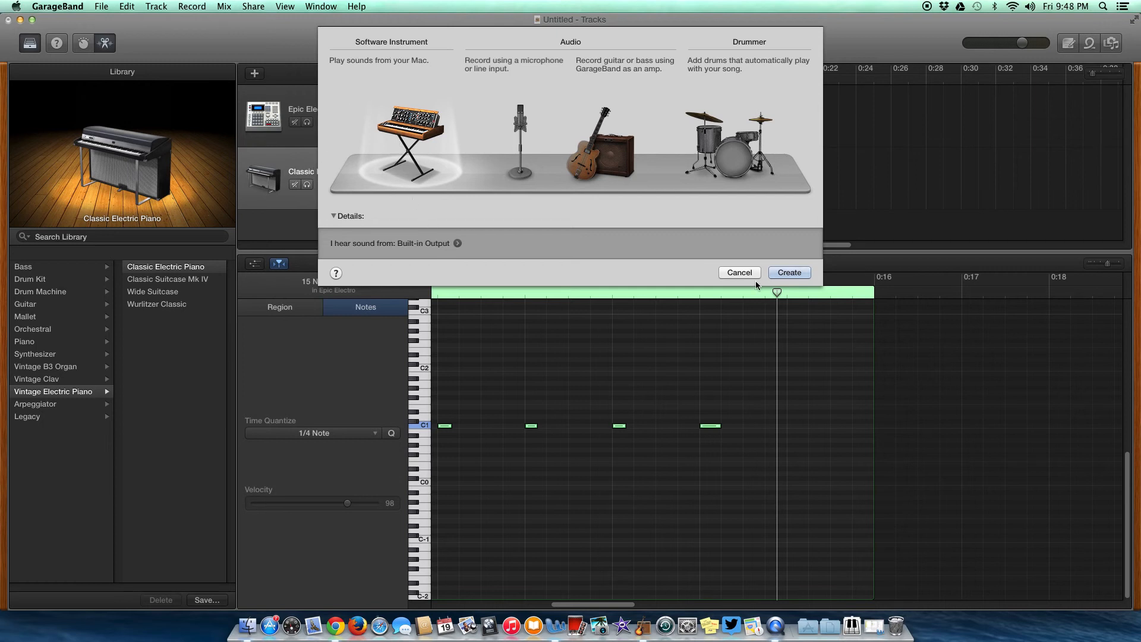
{"action": "left_click", "coordinate": [789, 272]}
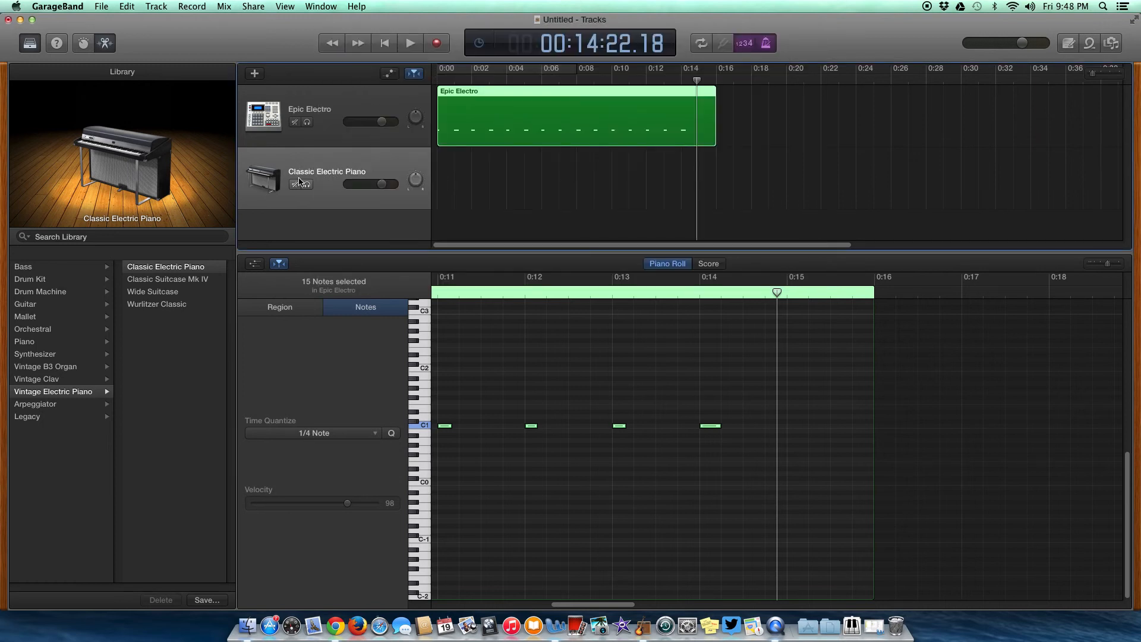